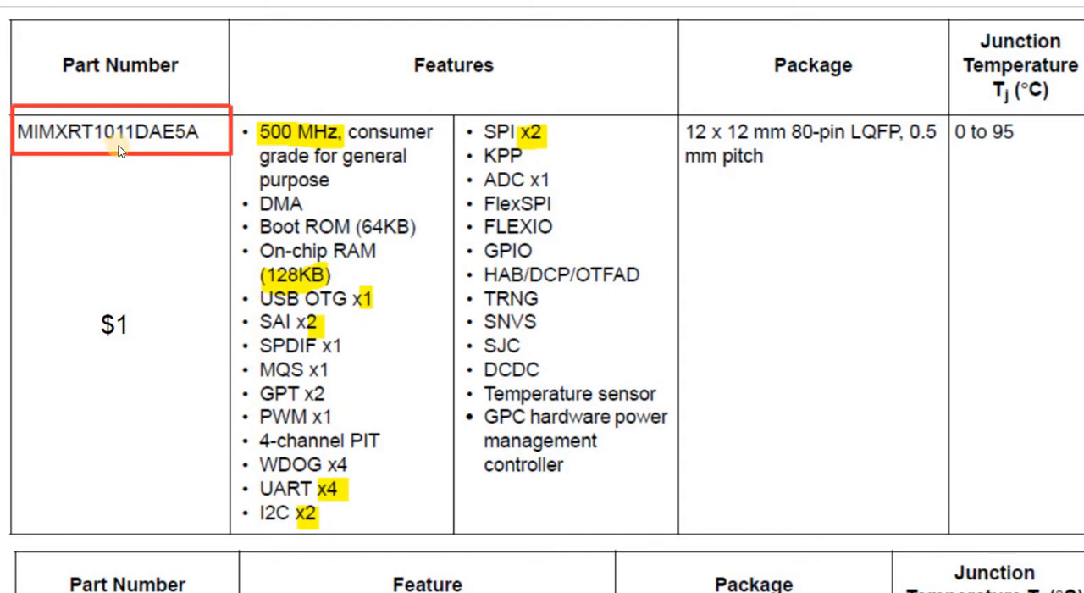
pyautogui.moveTo(138, 290)
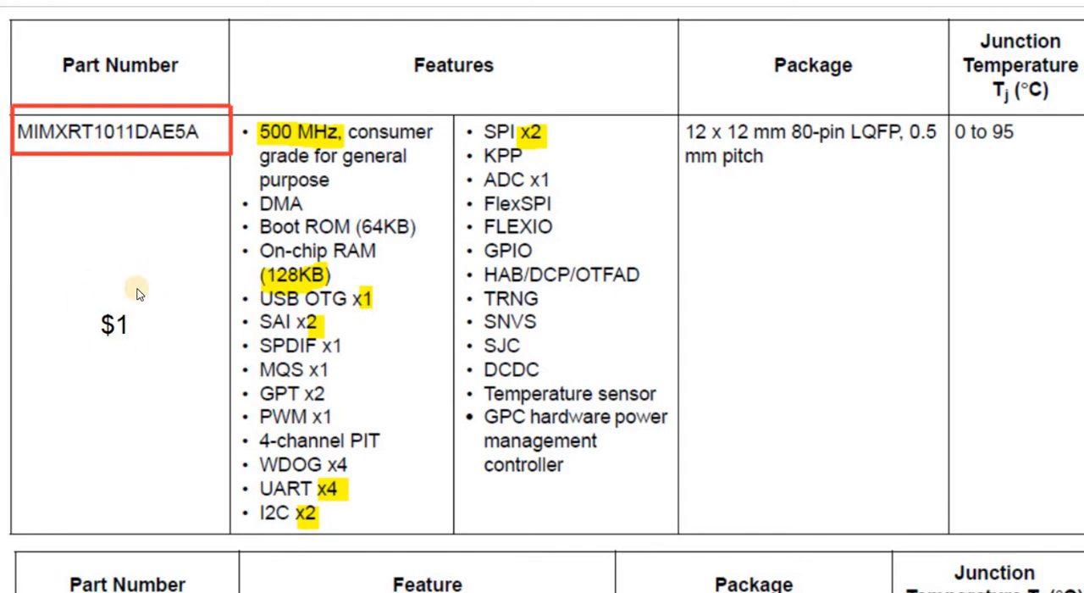
pyautogui.moveTo(123, 369)
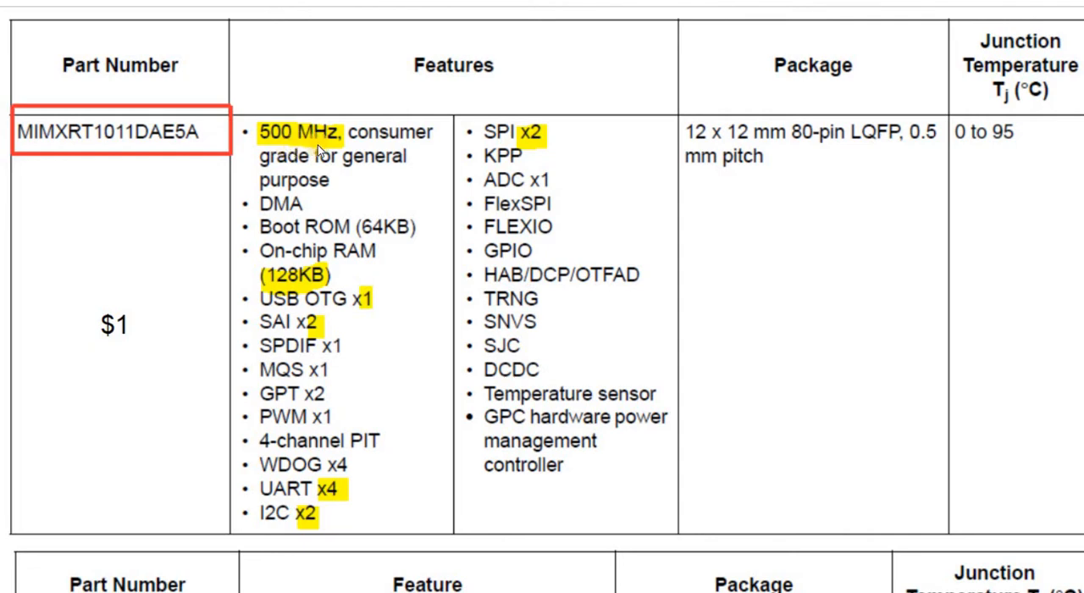
pyautogui.moveTo(321, 273)
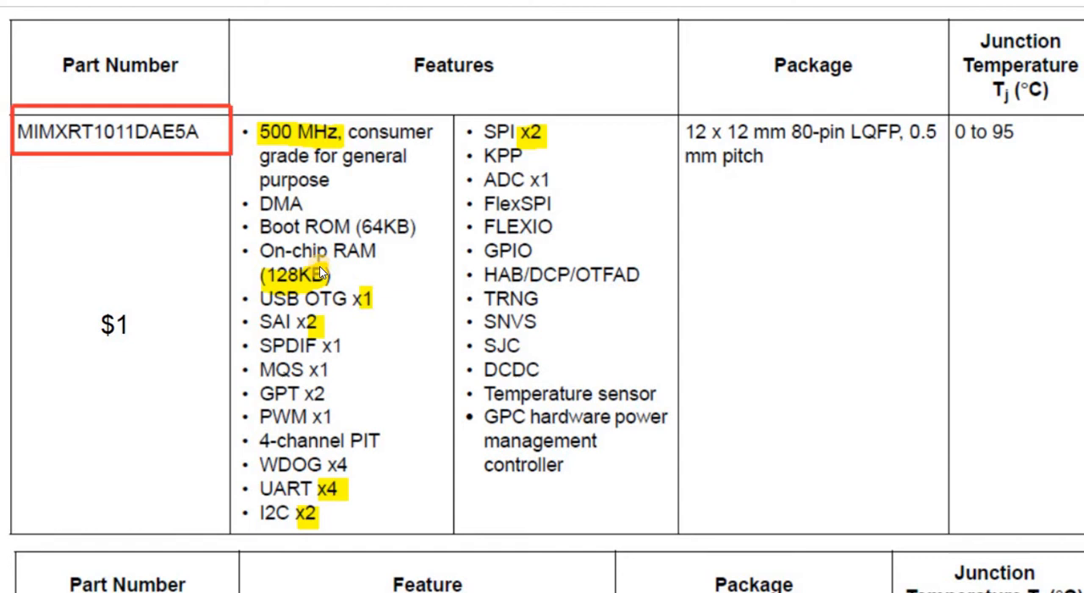
pyautogui.moveTo(523, 265)
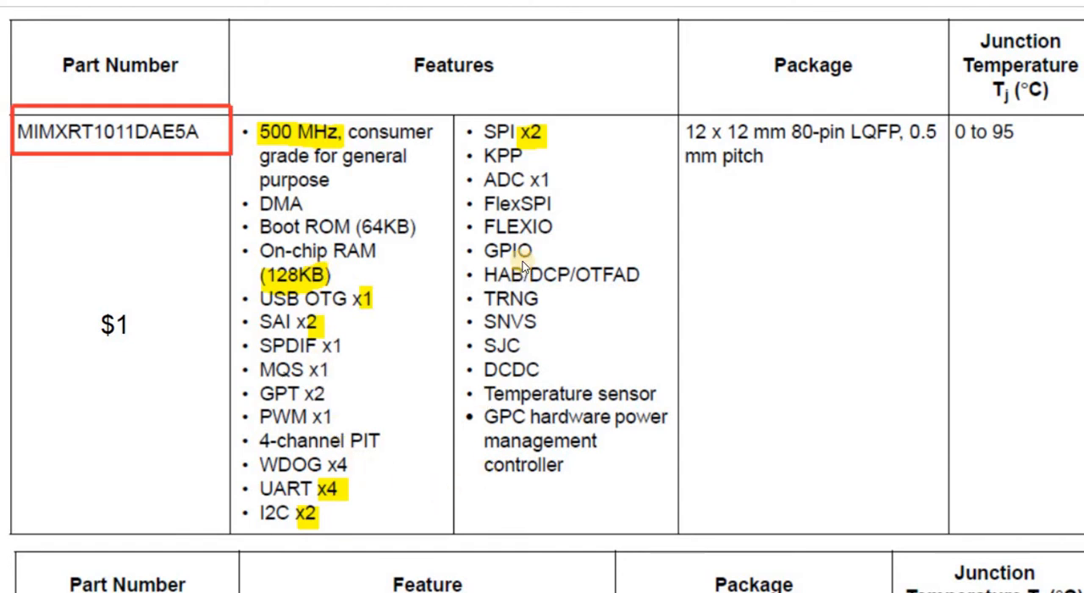
pyautogui.moveTo(298, 255)
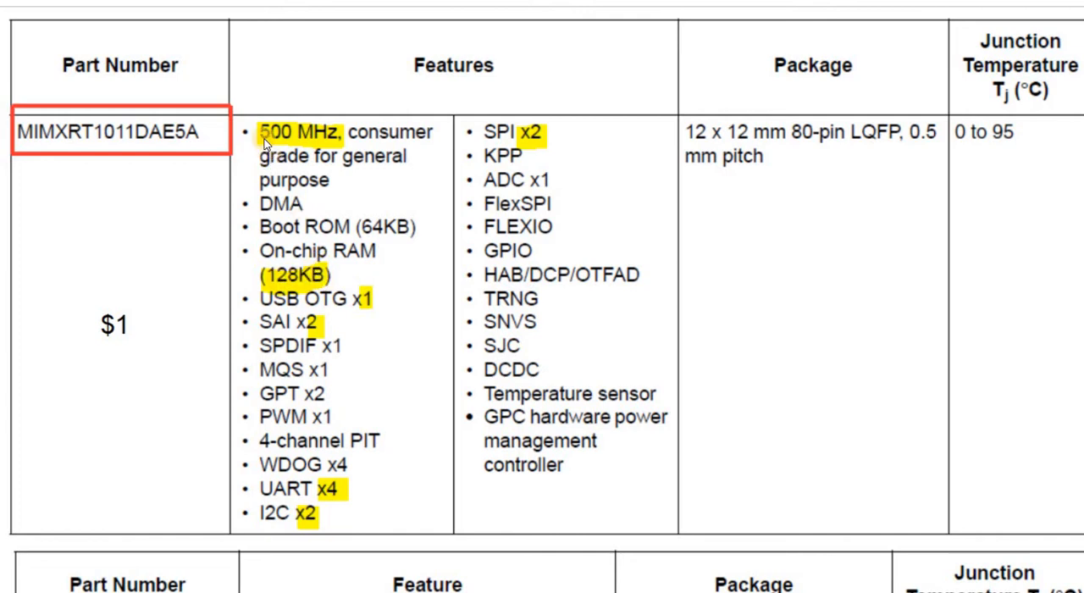
pyautogui.moveTo(332, 304)
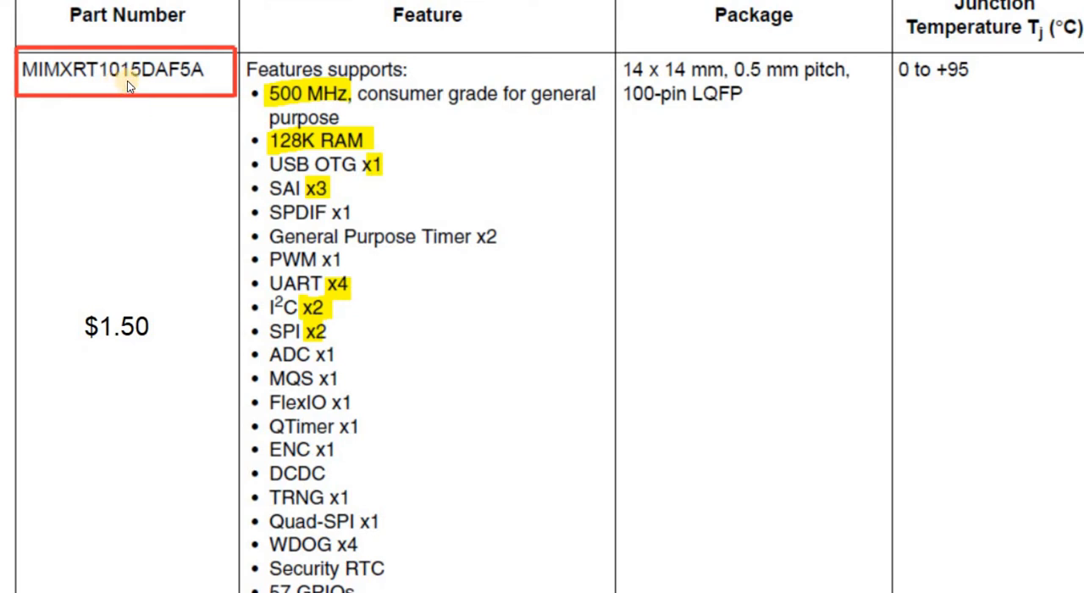
pyautogui.moveTo(316, 190)
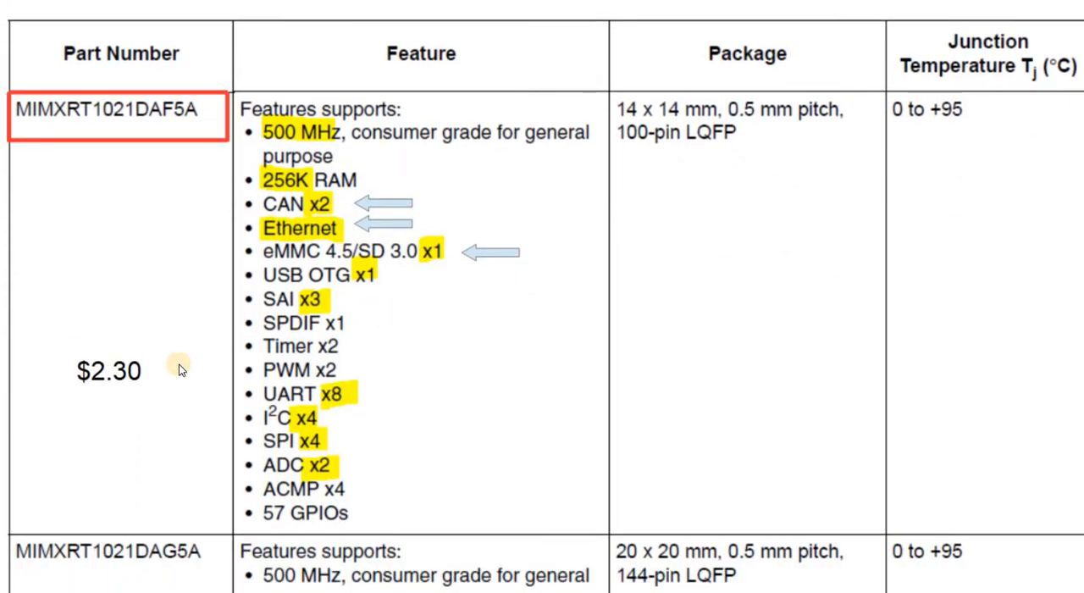
pyautogui.moveTo(114, 403)
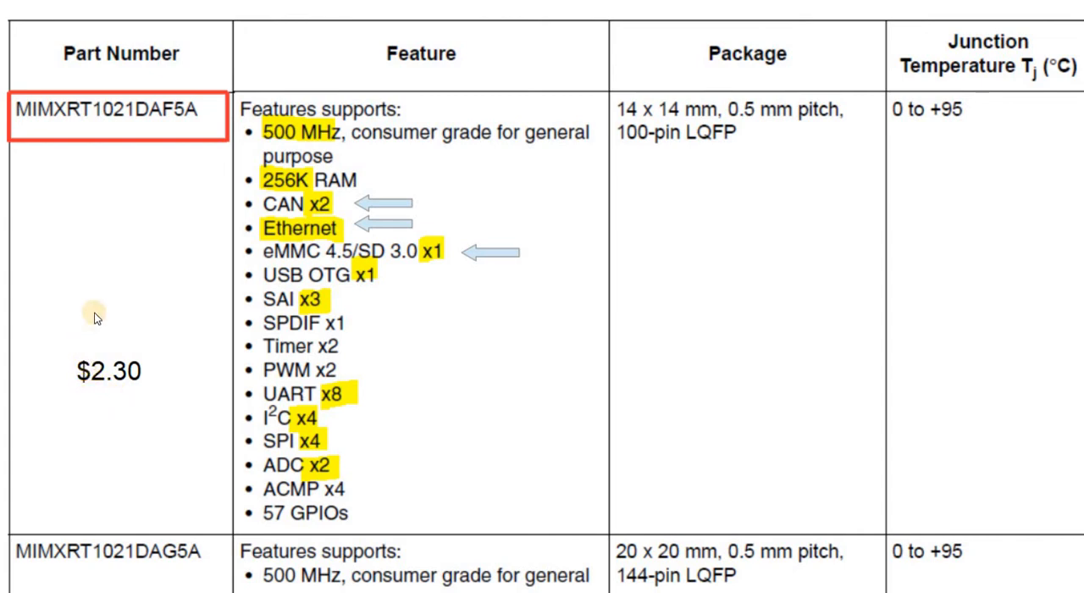
pyautogui.moveTo(326, 210)
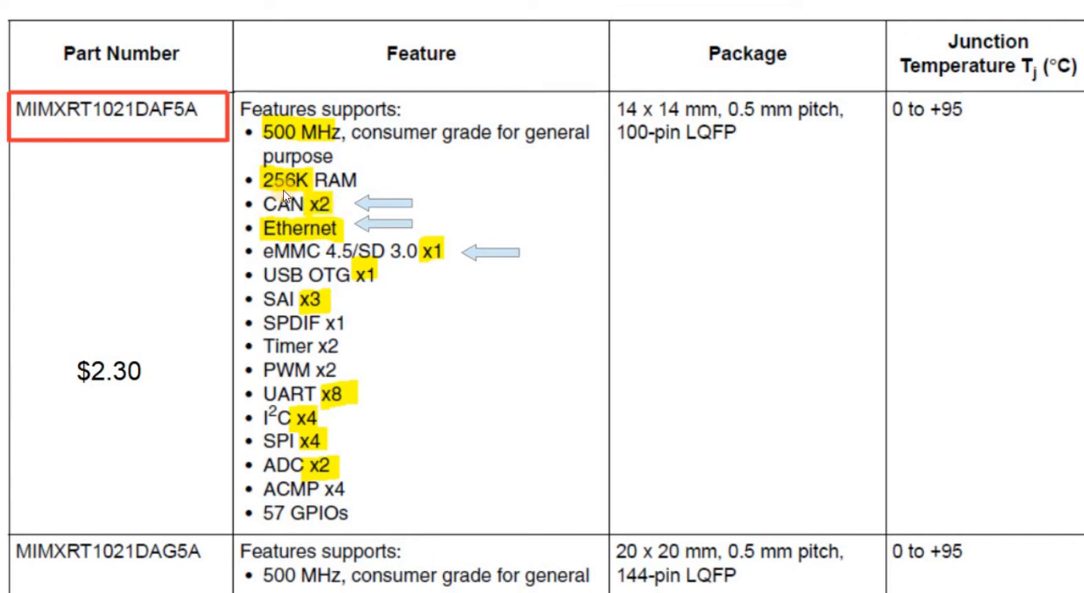
pyautogui.moveTo(314, 234)
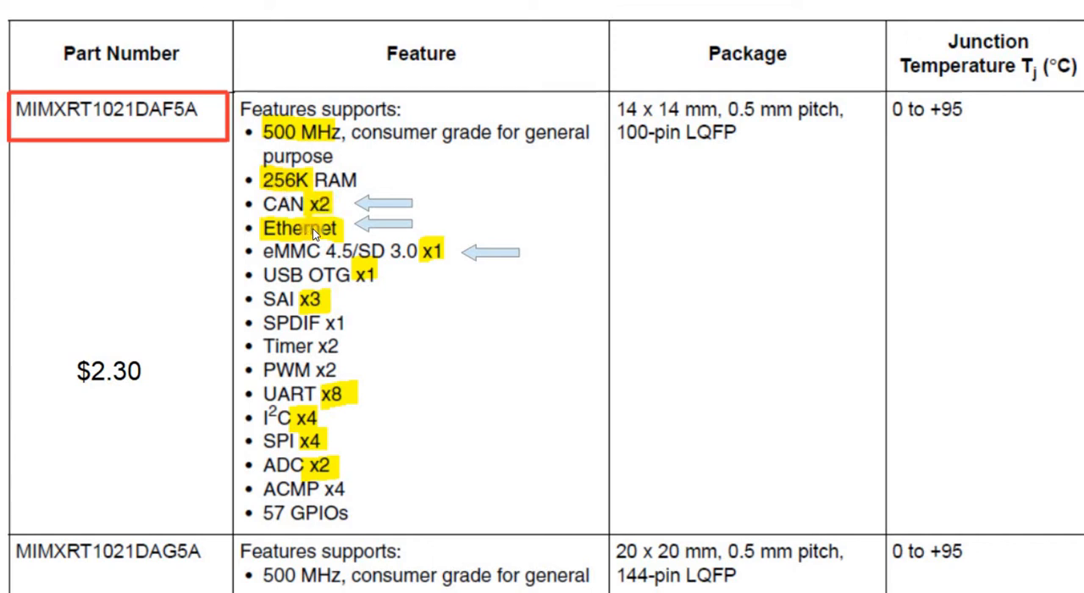
pyautogui.moveTo(349, 403)
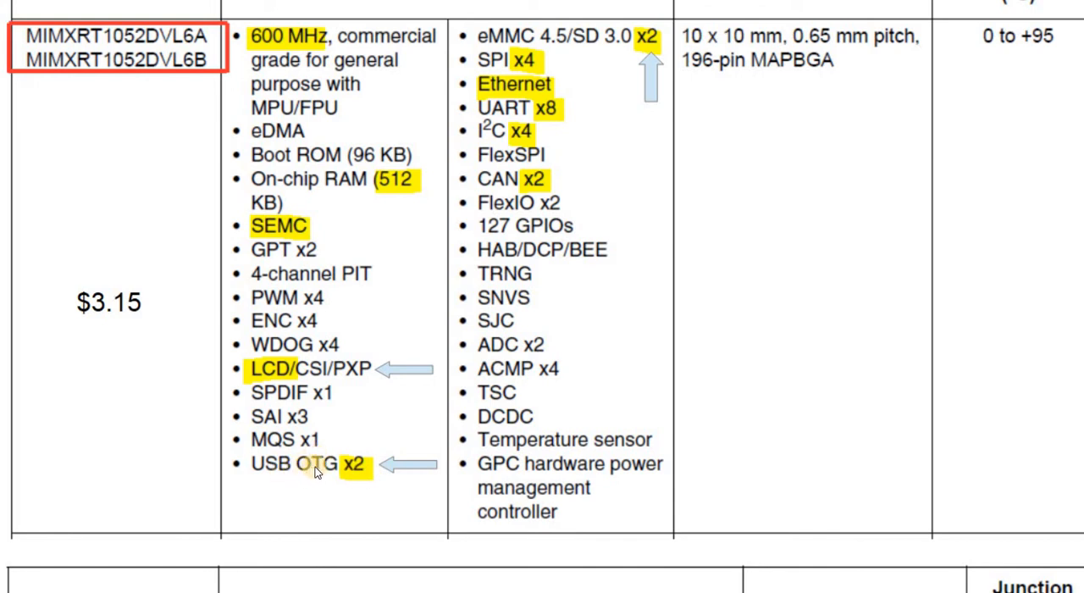
pyautogui.moveTo(582, 17)
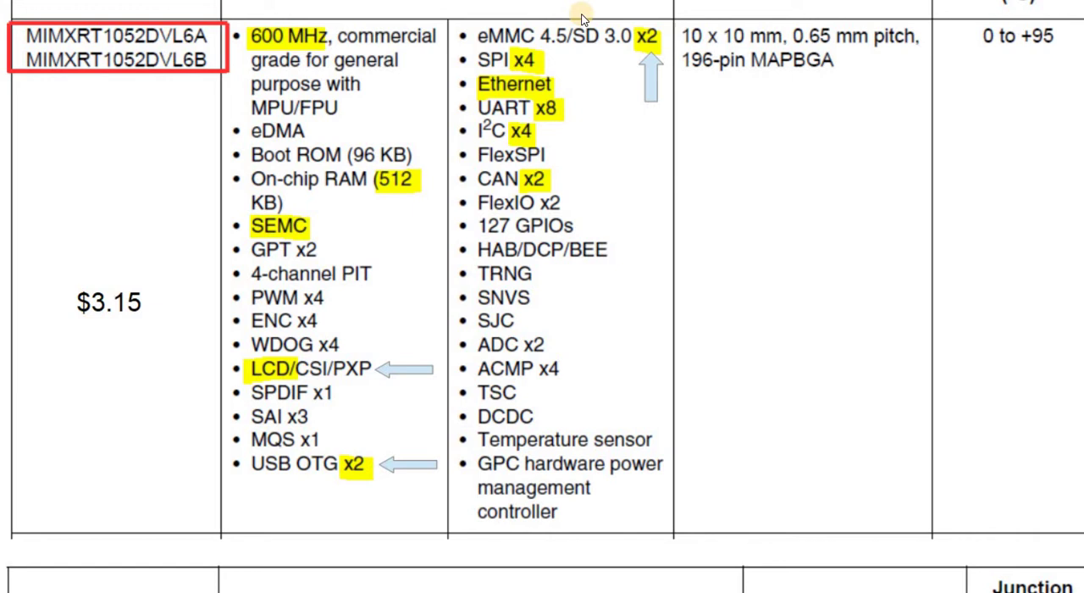
pyautogui.moveTo(646, 44)
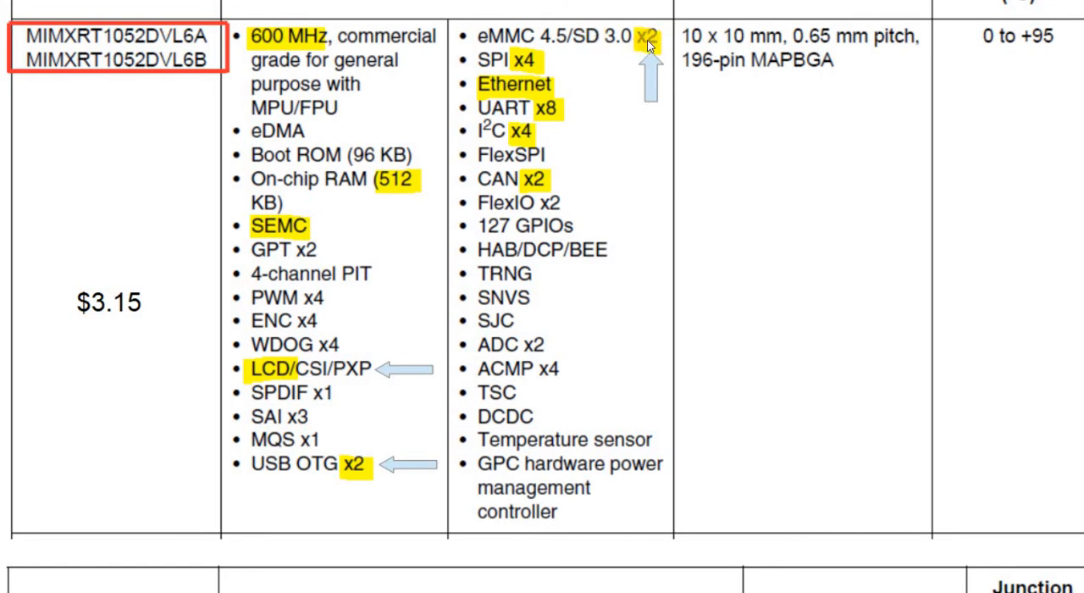
pyautogui.moveTo(552, 88)
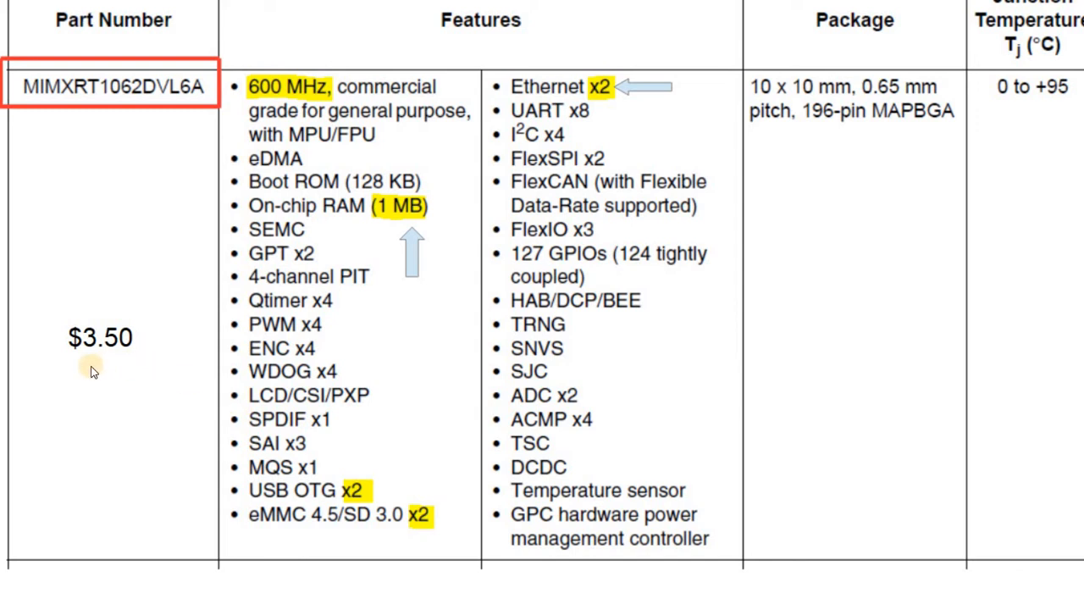
pyautogui.moveTo(118, 367)
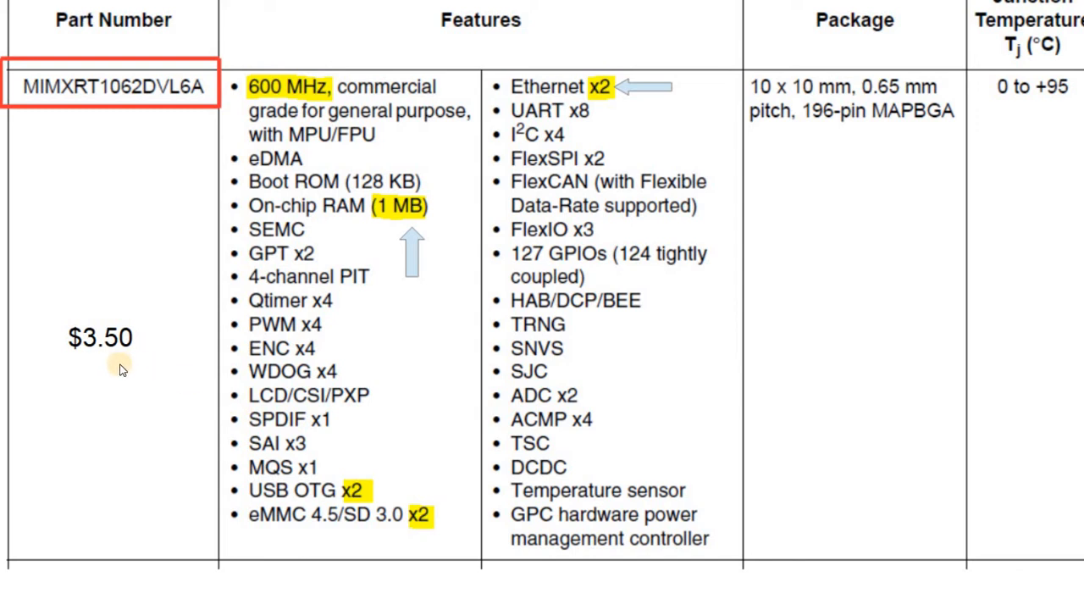
pyautogui.moveTo(387, 231)
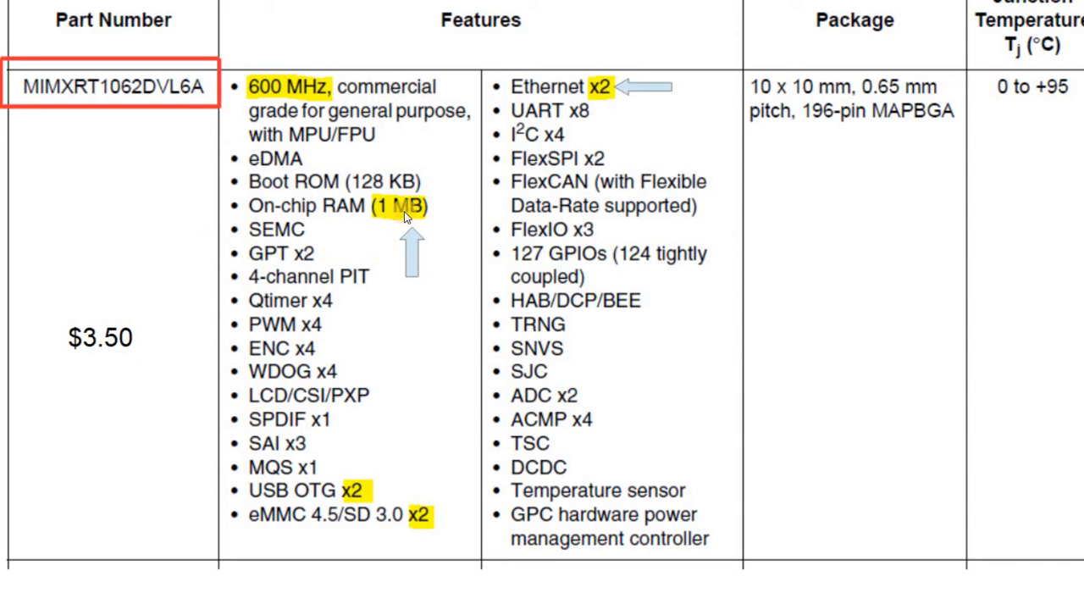
pyautogui.moveTo(619, 107)
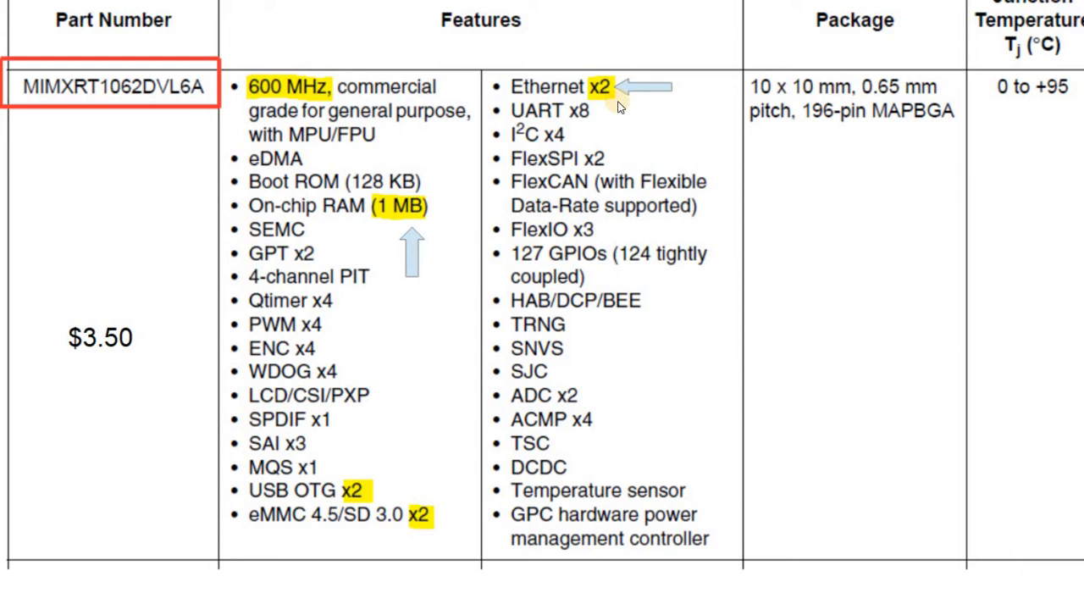
pyautogui.moveTo(650, 105)
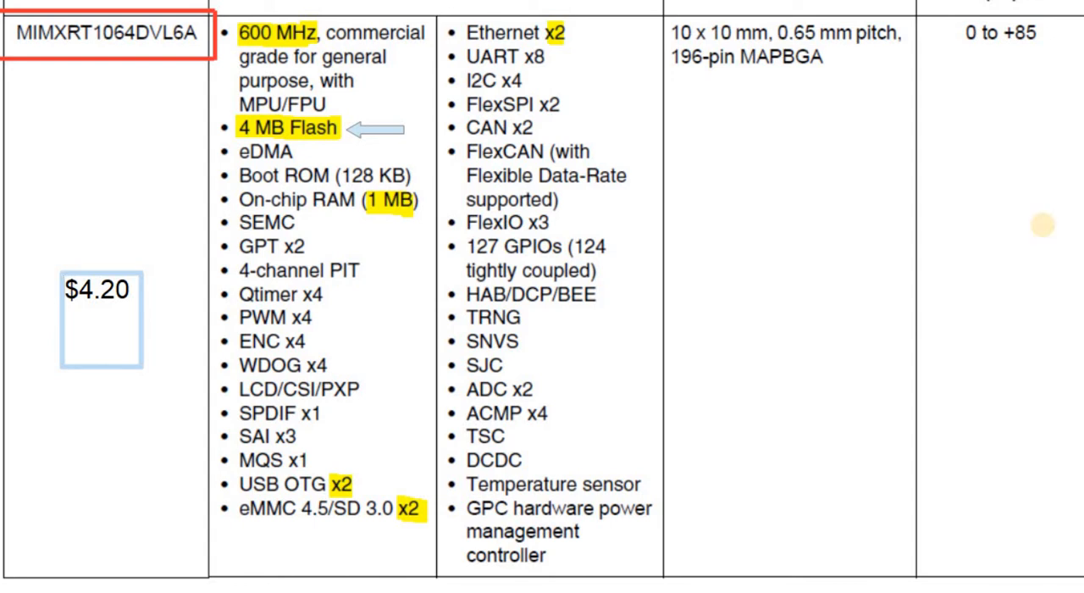
pyautogui.moveTo(121, 52)
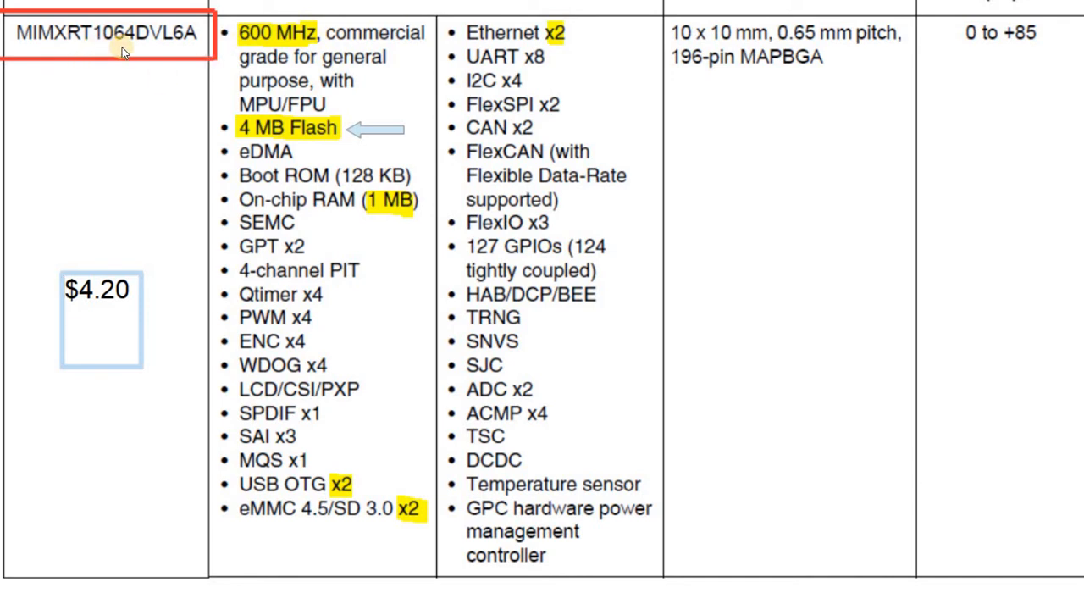